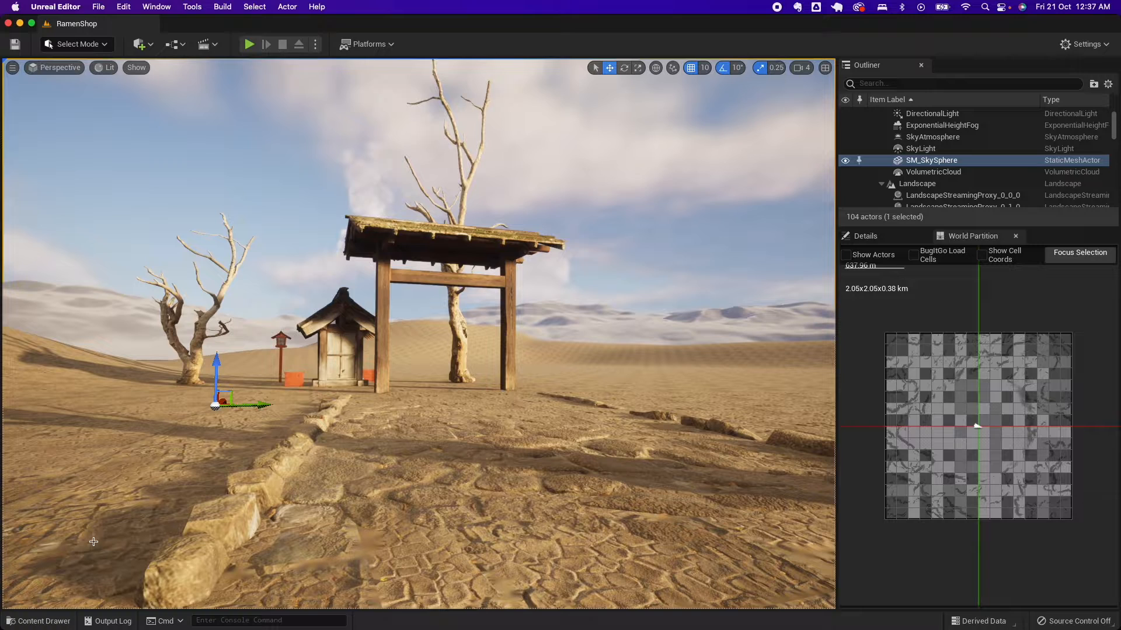
Browse the Feature or Content Pack chooser in the Content Drawer, then close it without adding anything
click(39, 620)
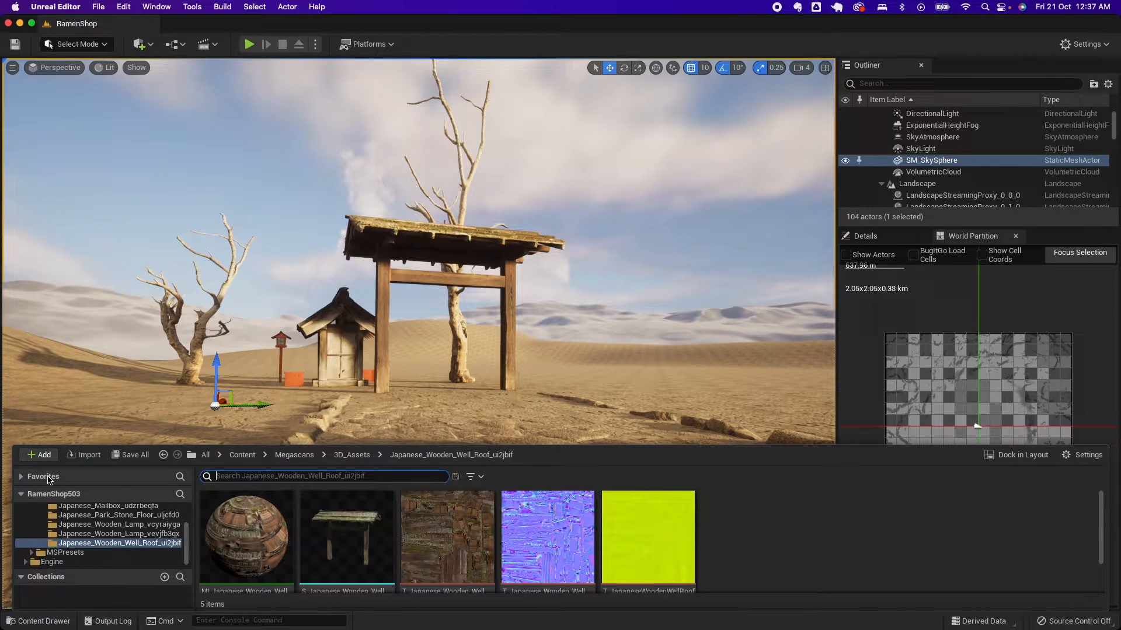
click(39, 454)
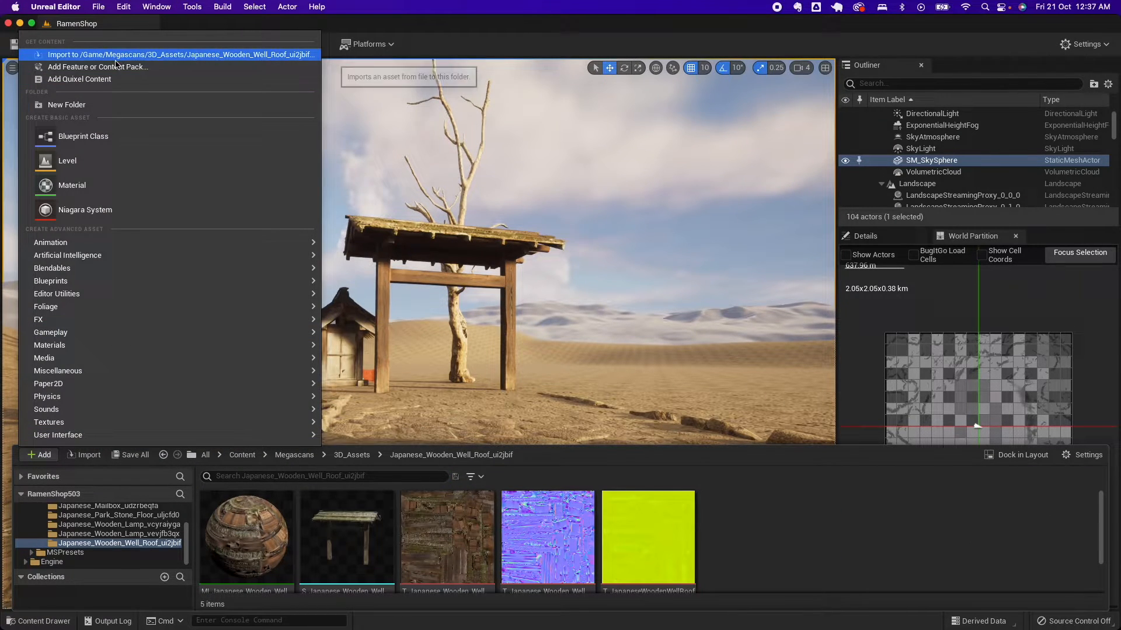
click(98, 67)
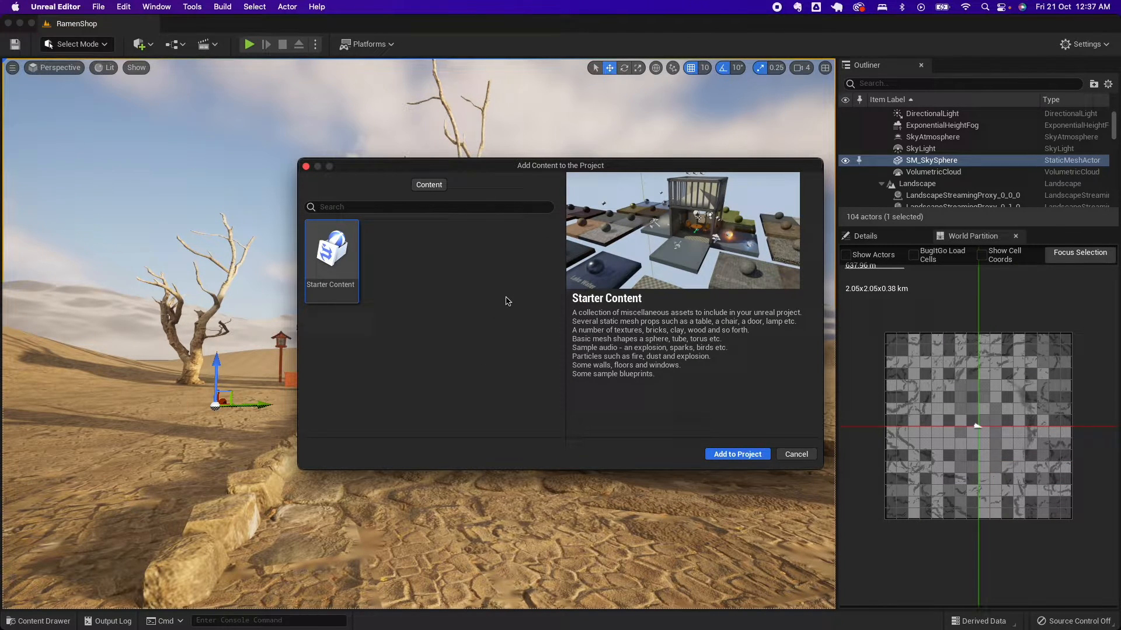
mouse_move(446, 261)
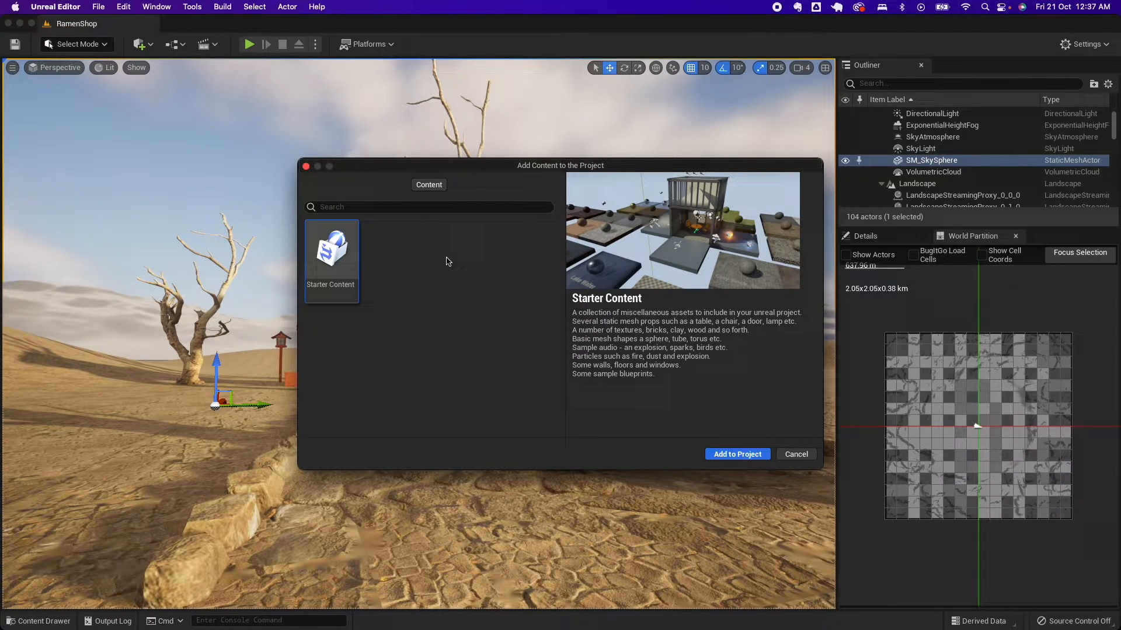
mouse_move(508, 351)
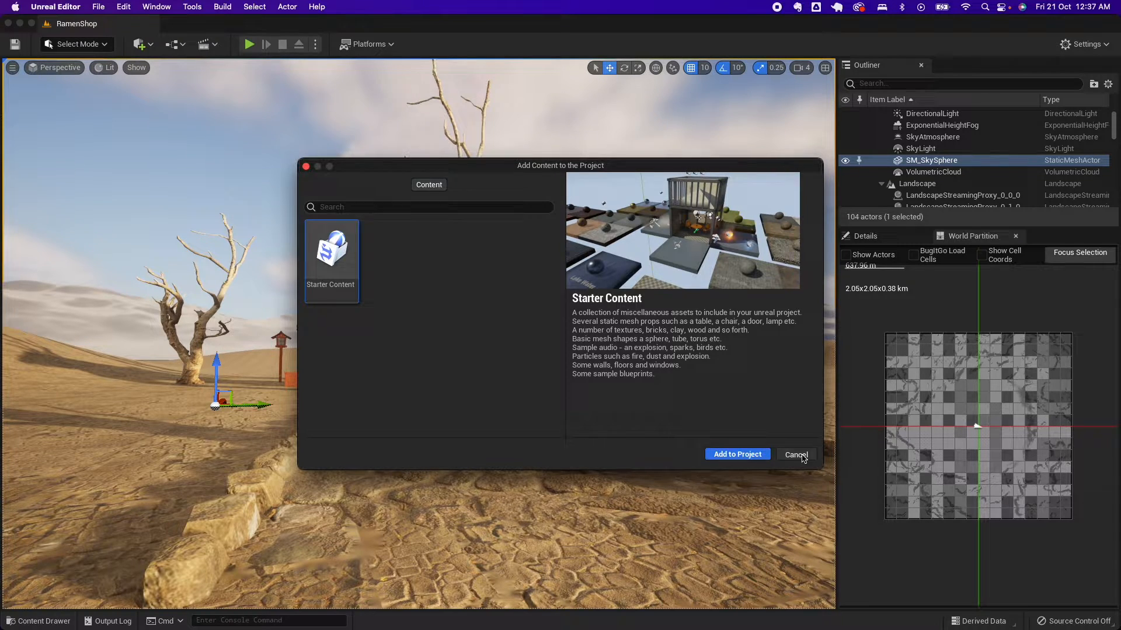
click(795, 455)
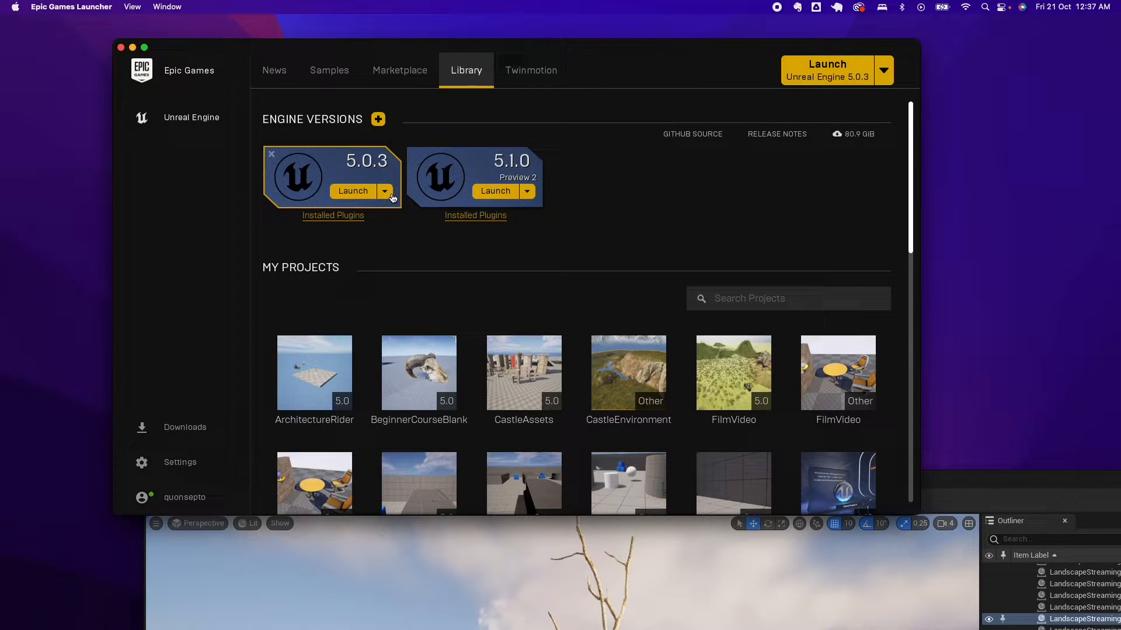
Review the Unreal Engine 5.0.3 installation options unchanged, then launch 5.0.3
click(385, 191)
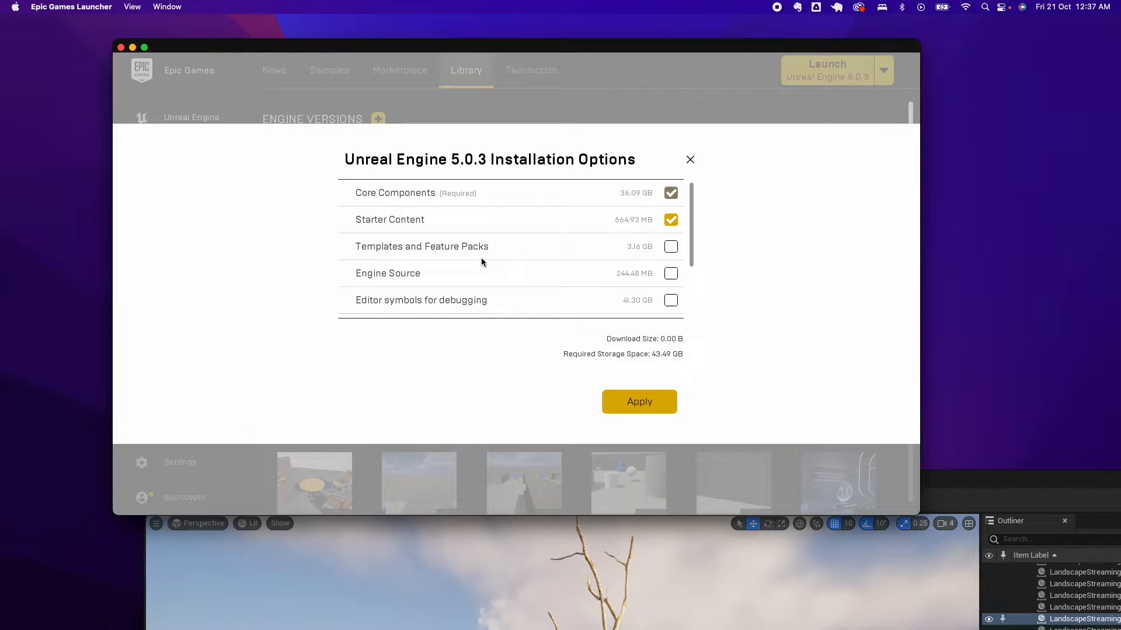
mouse_move(450, 254)
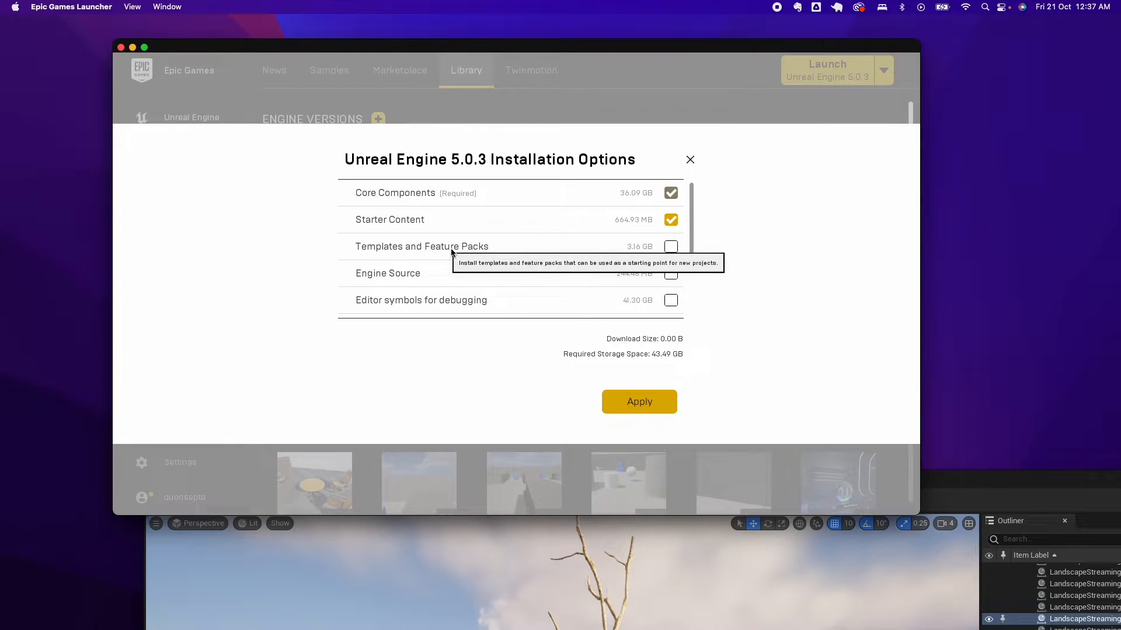
mouse_move(837, 176)
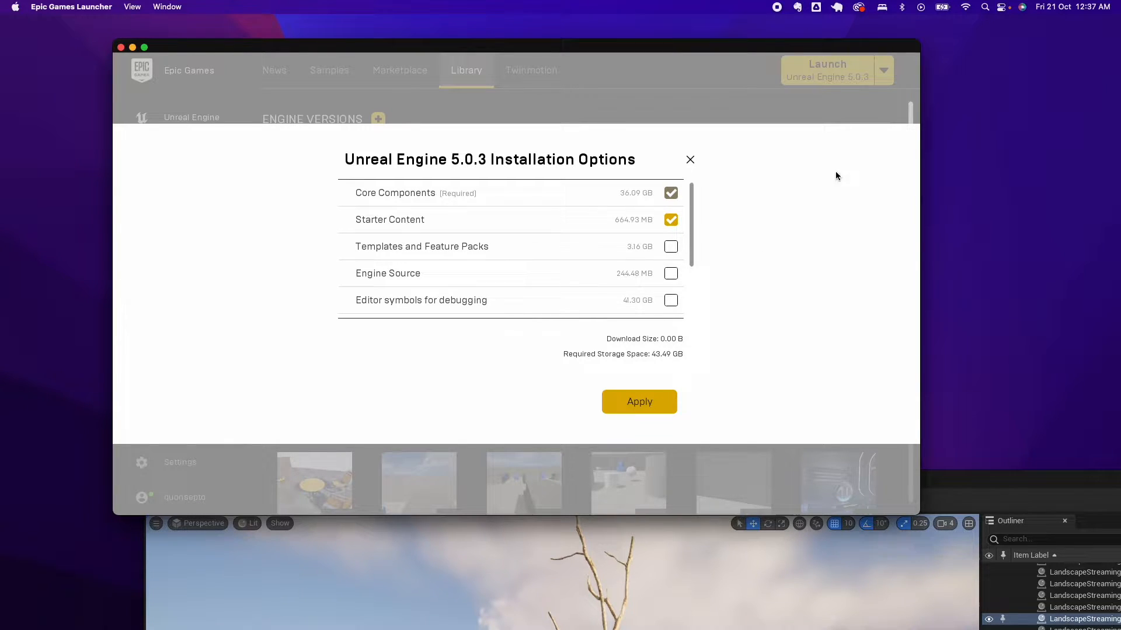
click(689, 159)
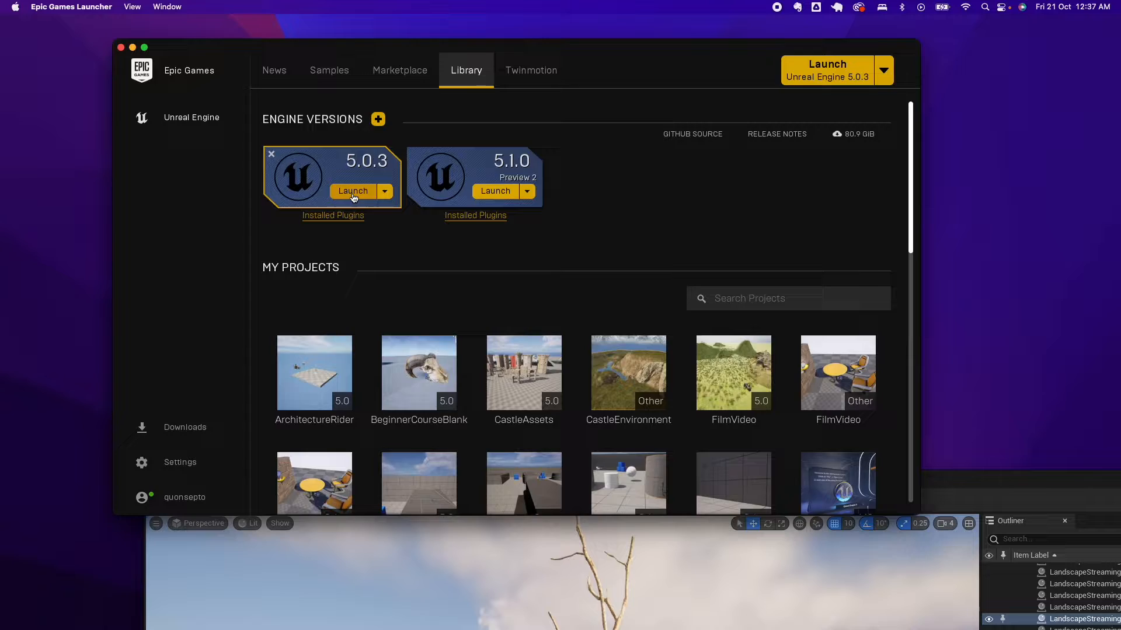
click(353, 191)
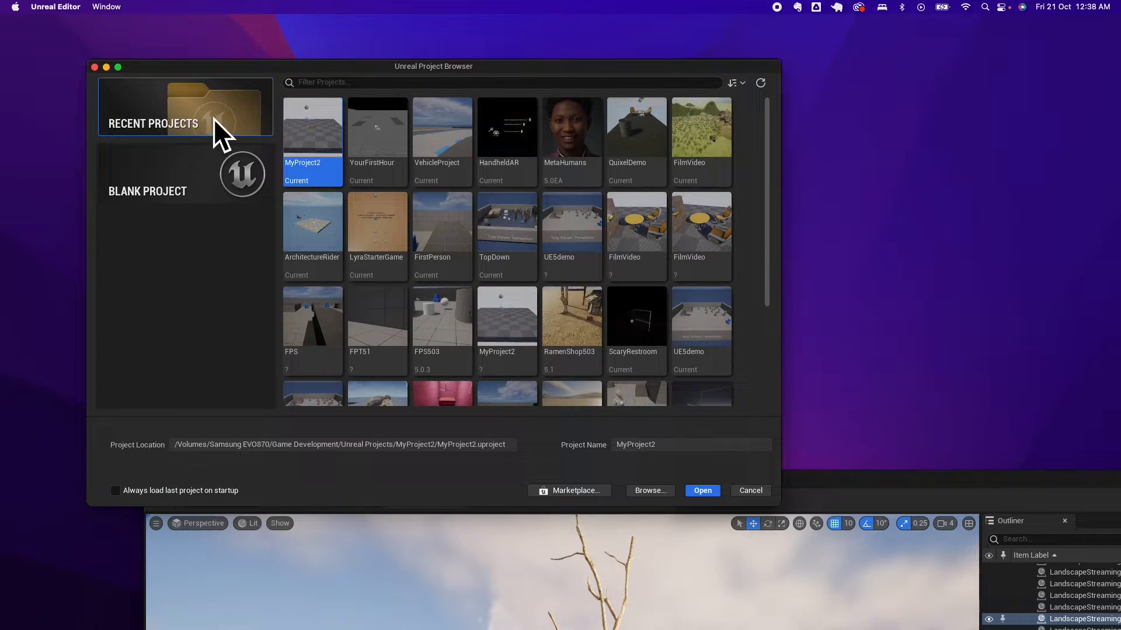
mouse_move(203, 115)
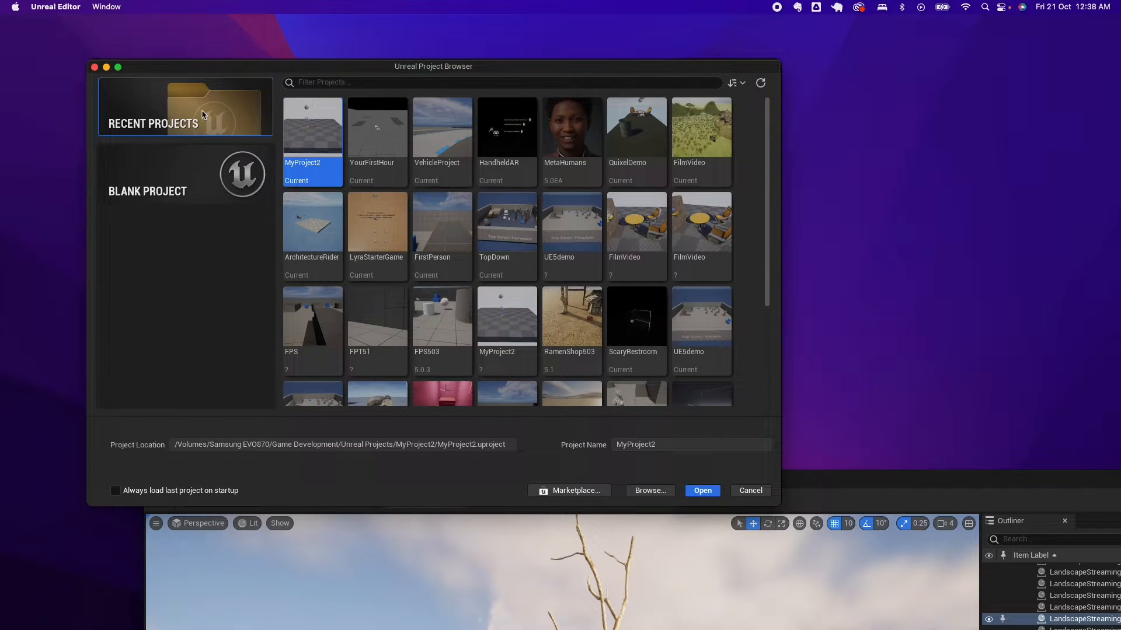
mouse_move(177, 191)
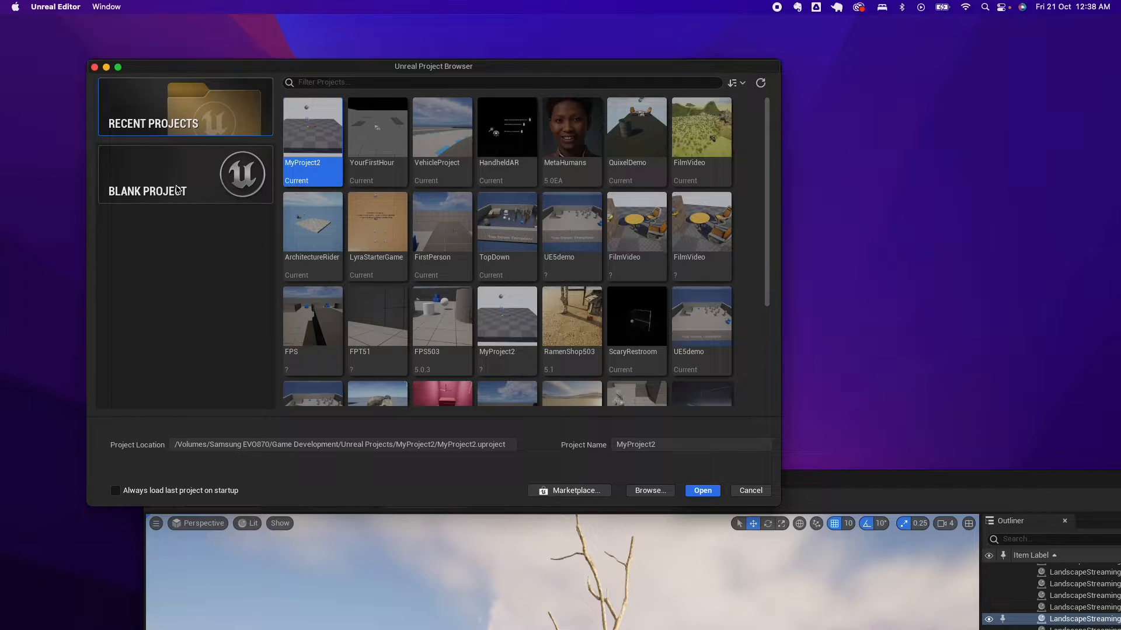
Check the Blank Project category's templates, then close the project browser
click(184, 174)
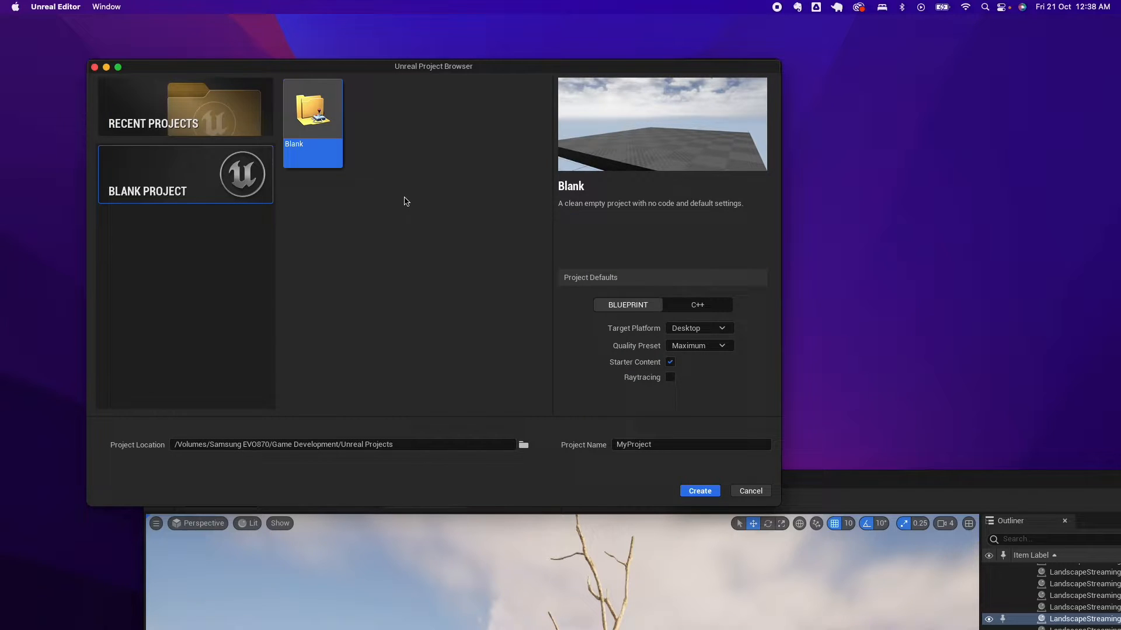
mouse_move(419, 169)
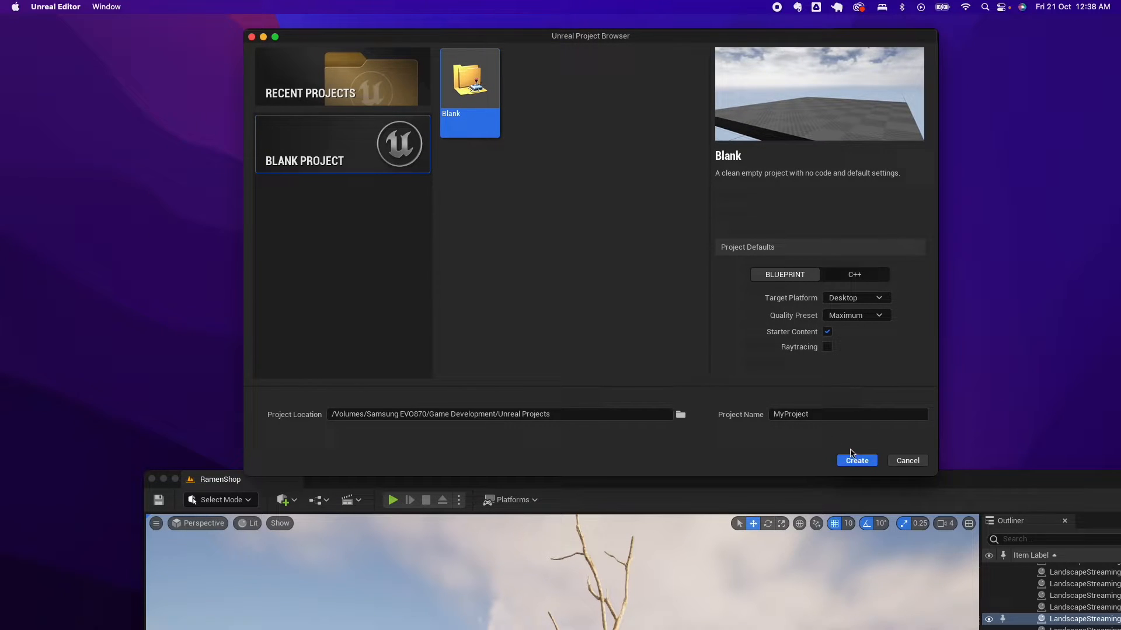
click(855, 461)
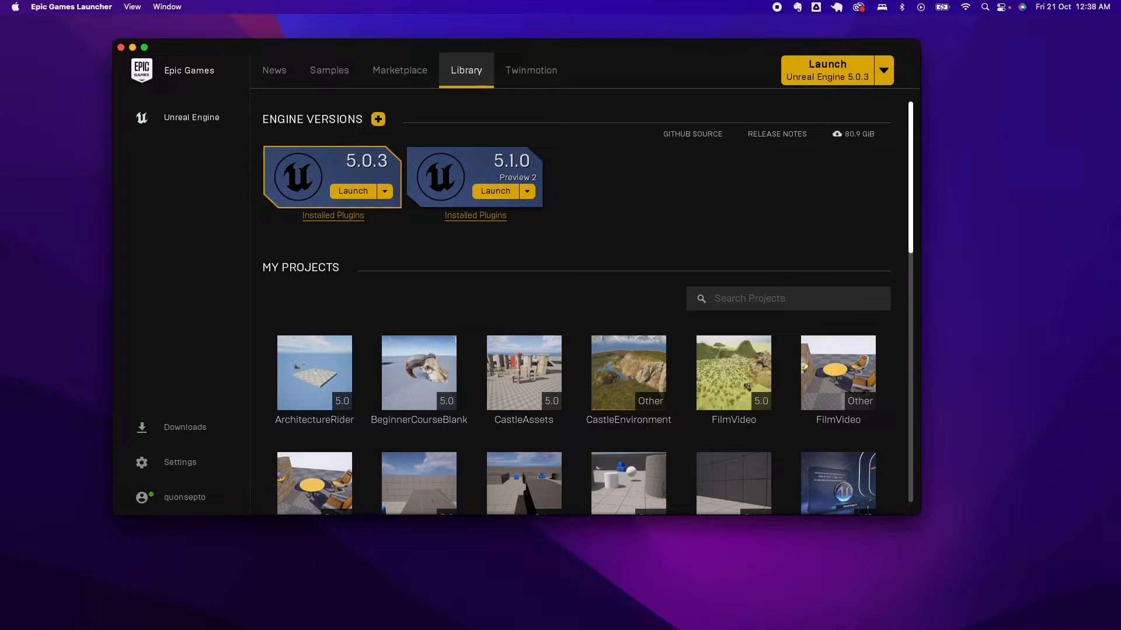
Tick Templates and Feature Packs in the 5.0.3 installation options
click(384, 191)
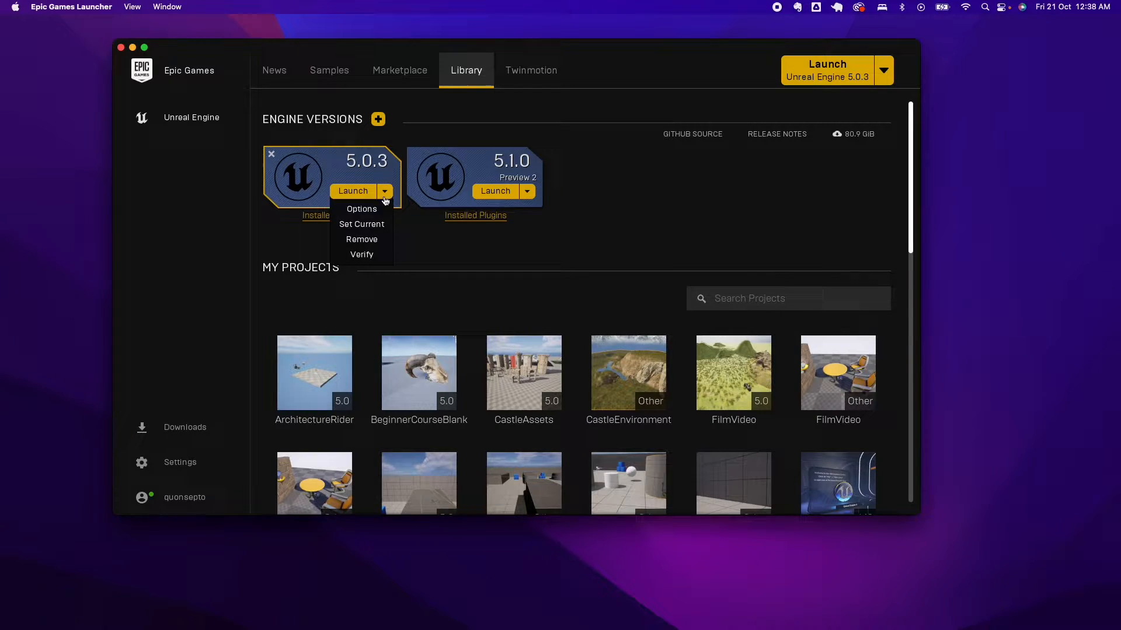
click(361, 209)
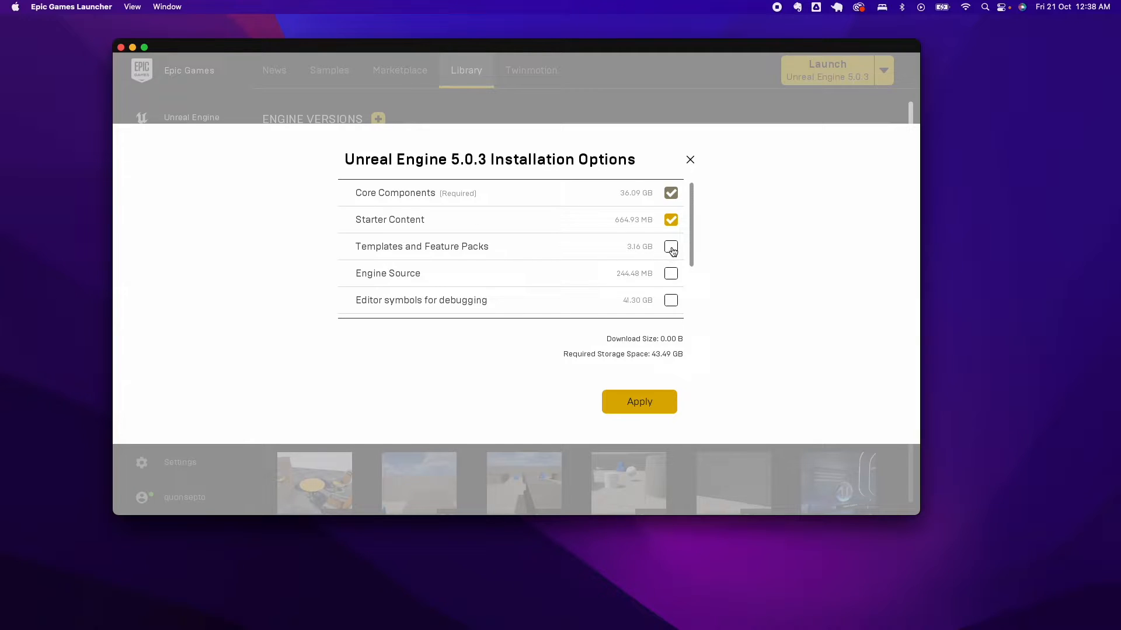
click(638, 401)
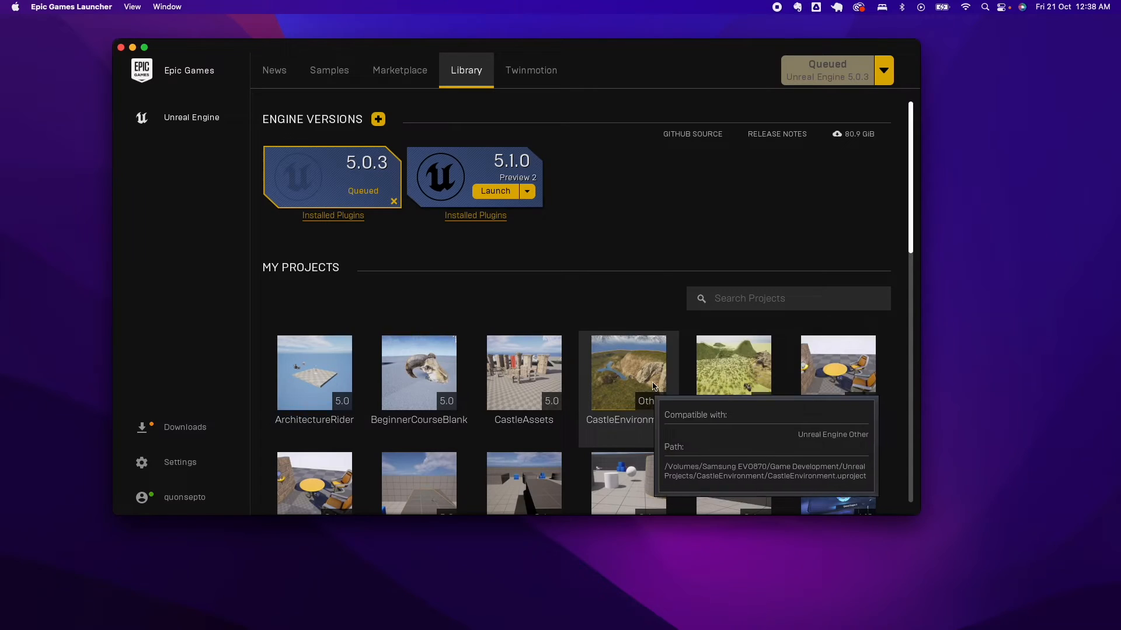
mouse_move(348, 191)
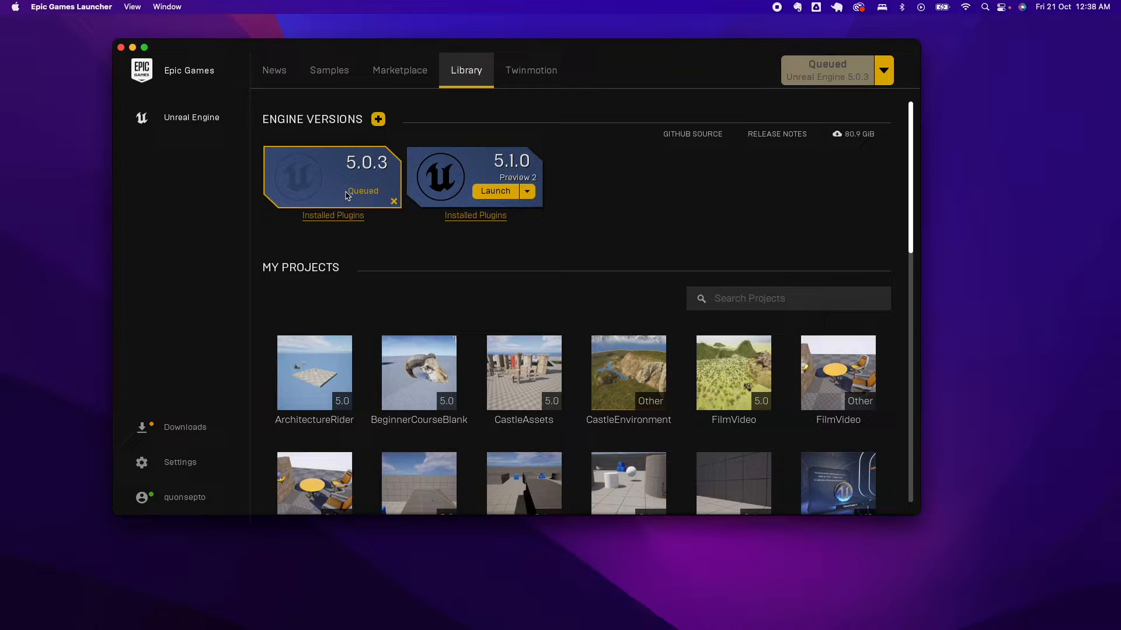
mouse_move(150, 407)
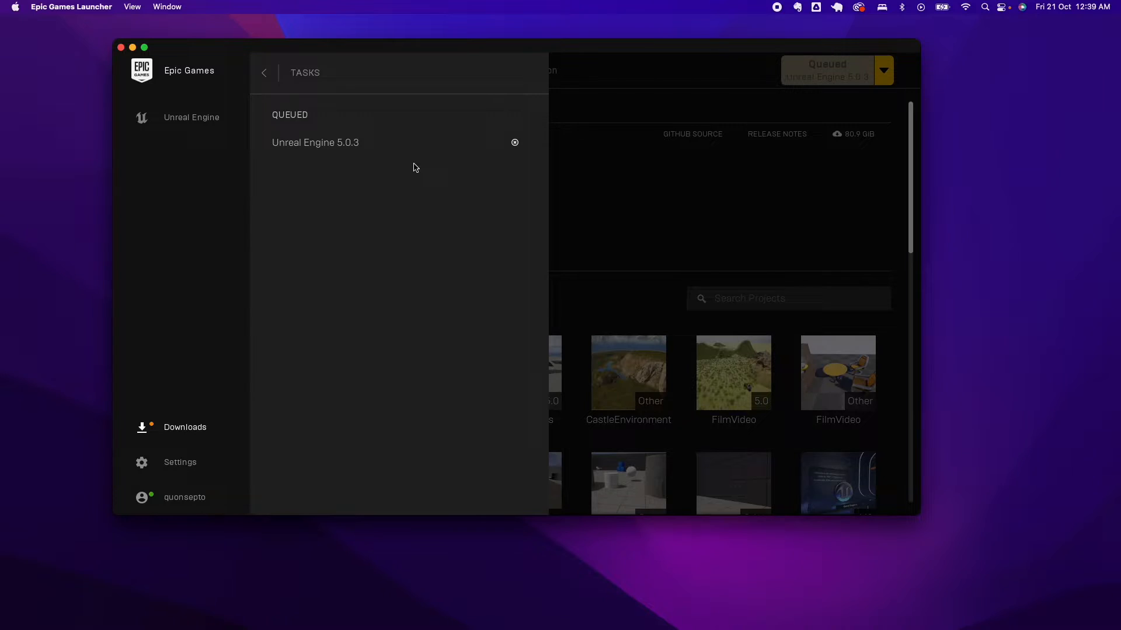
mouse_move(275, 113)
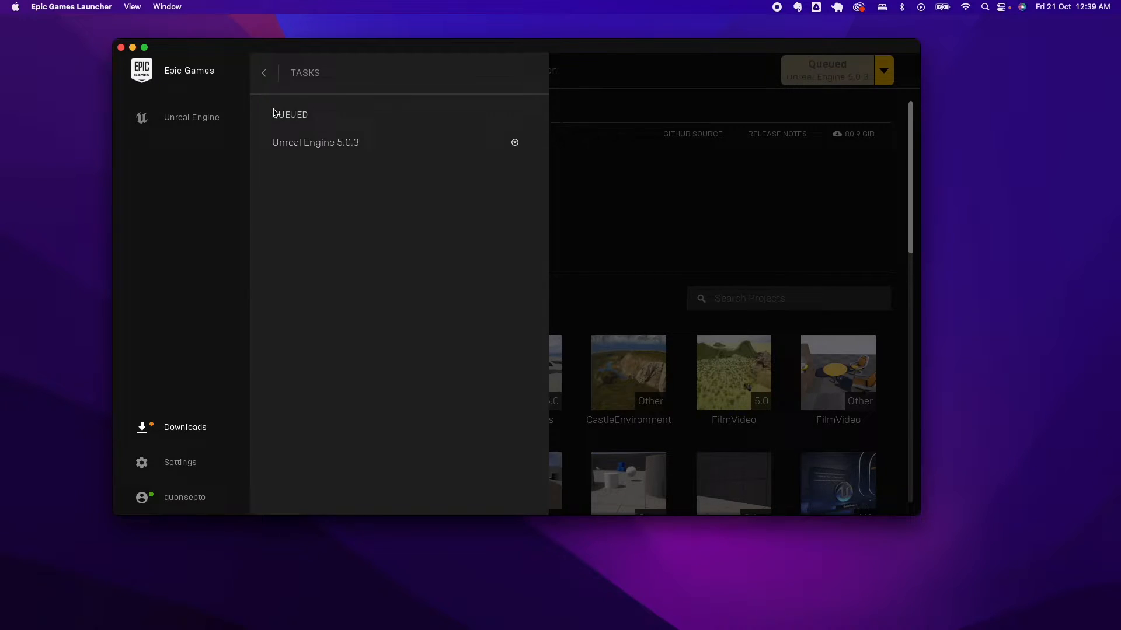
mouse_move(312, 150)
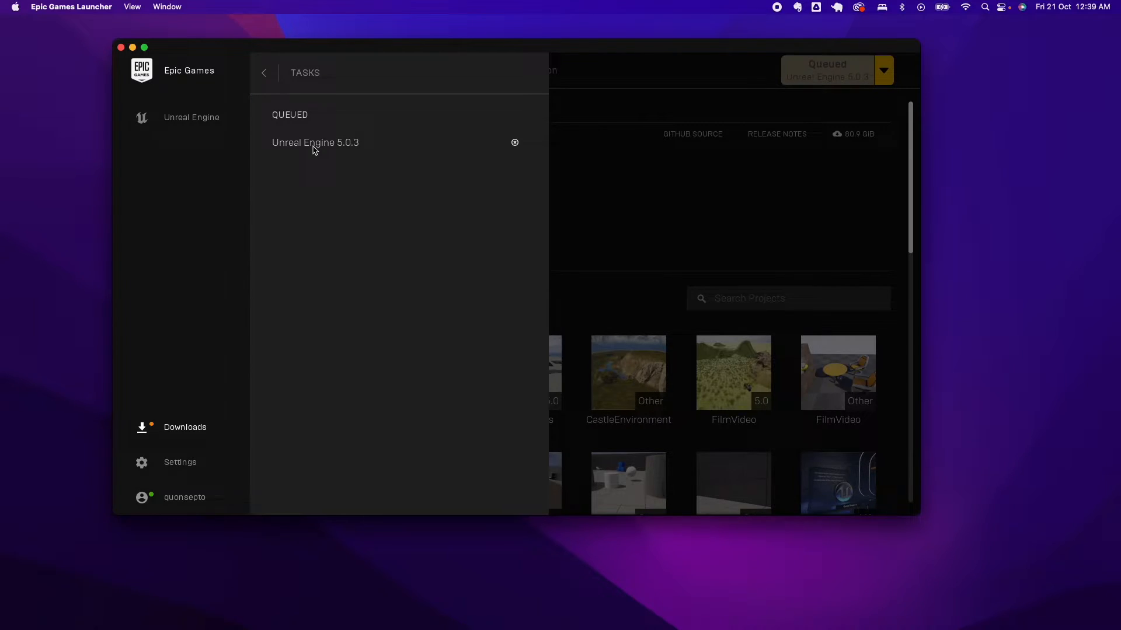
Leave the Downloads task list and return to the Library tab
click(263, 72)
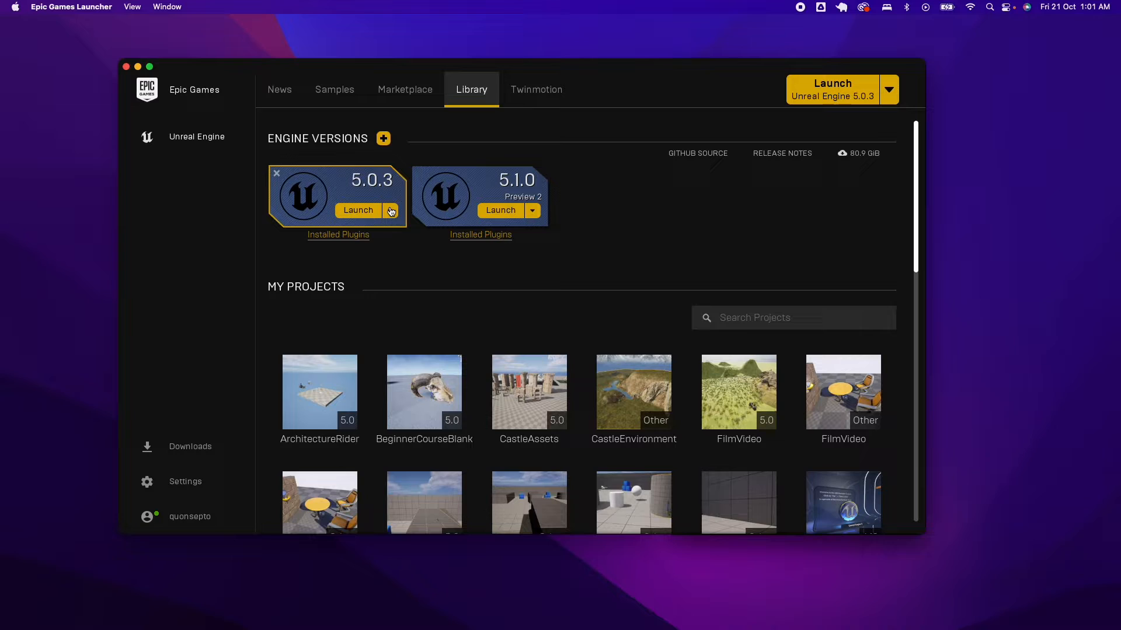
Tick Templates and Feature Packs in the 5.0.3 options and apply to start downloading
click(388, 210)
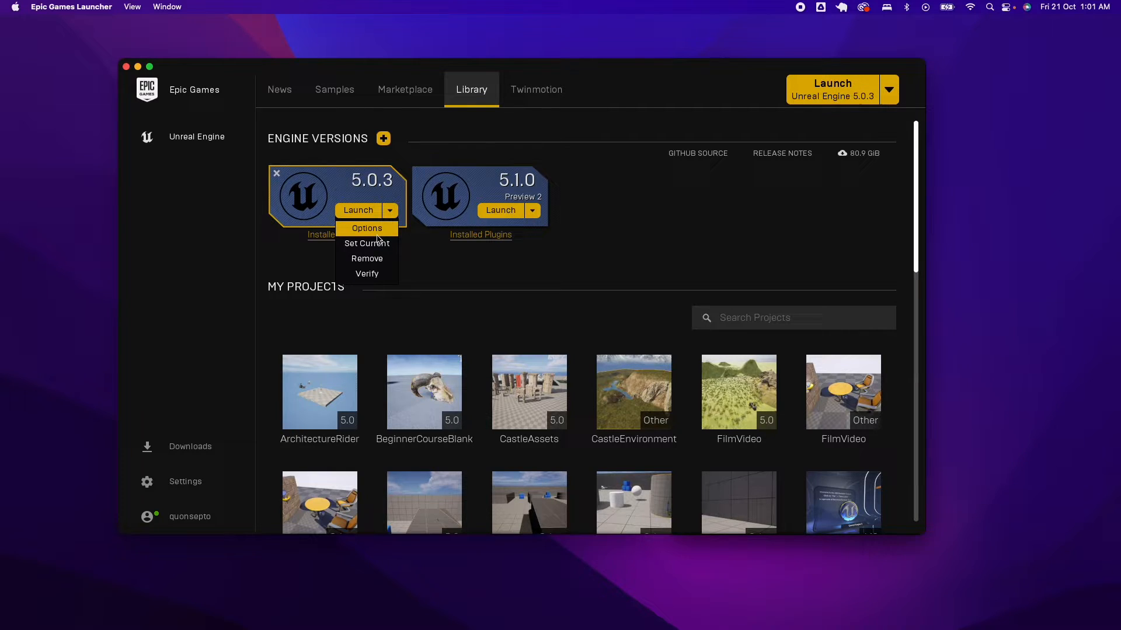
mouse_move(389, 214)
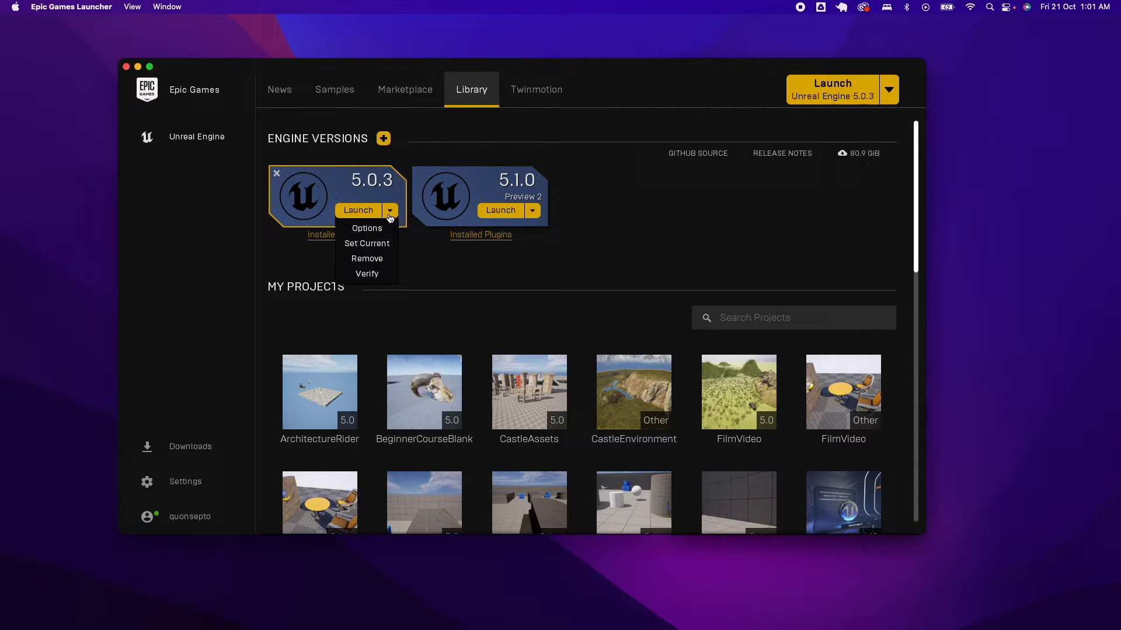
click(366, 228)
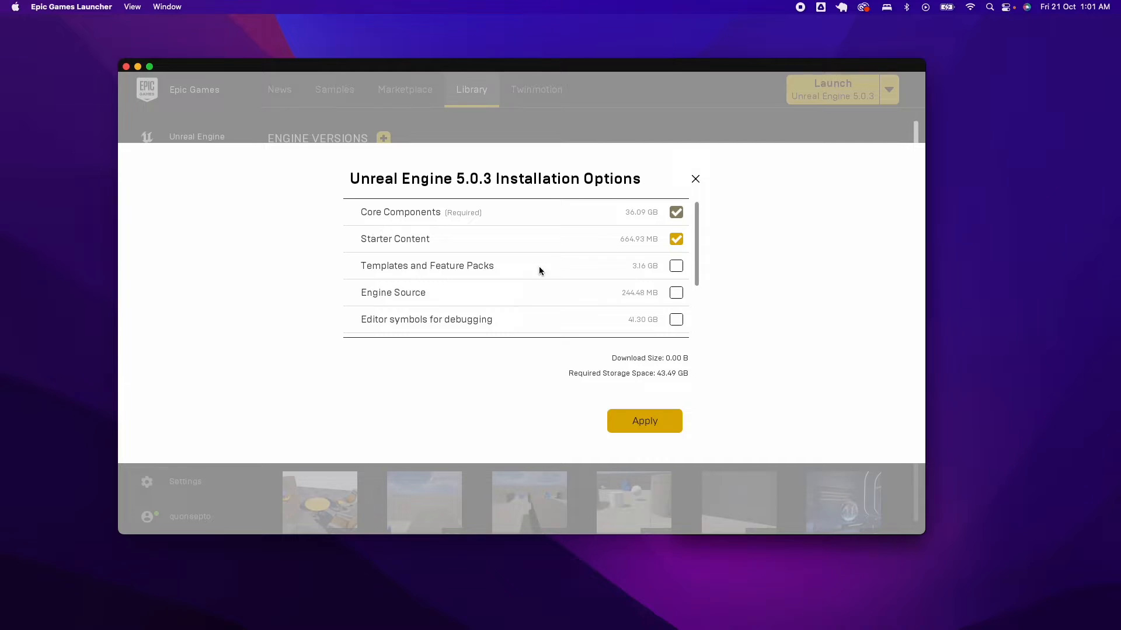
mouse_move(447, 266)
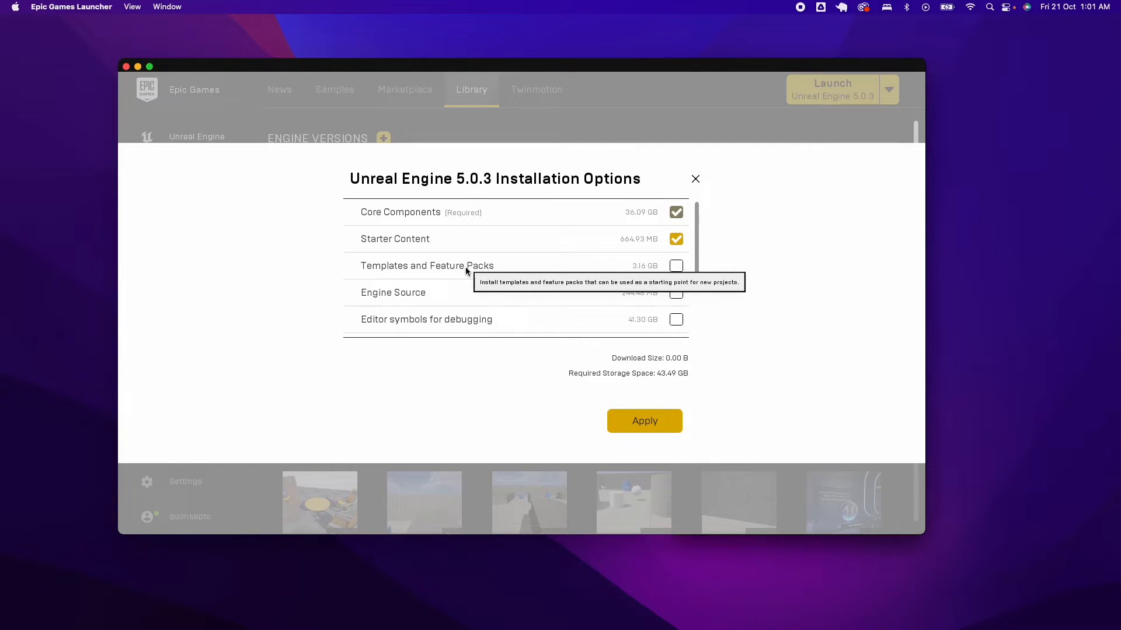
click(675, 265)
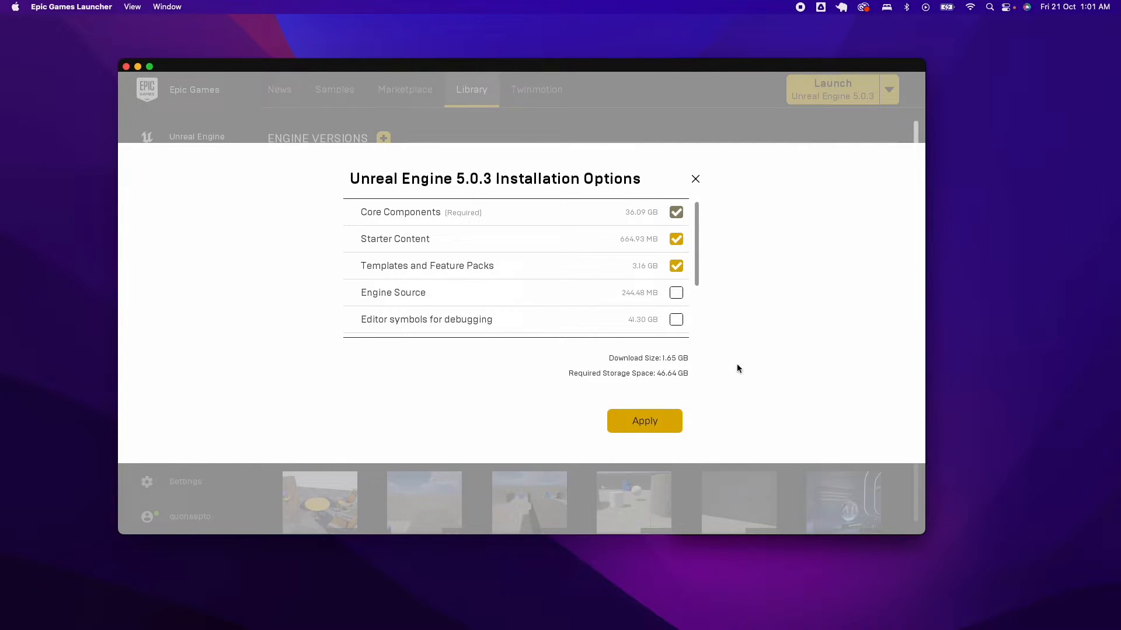
click(643, 421)
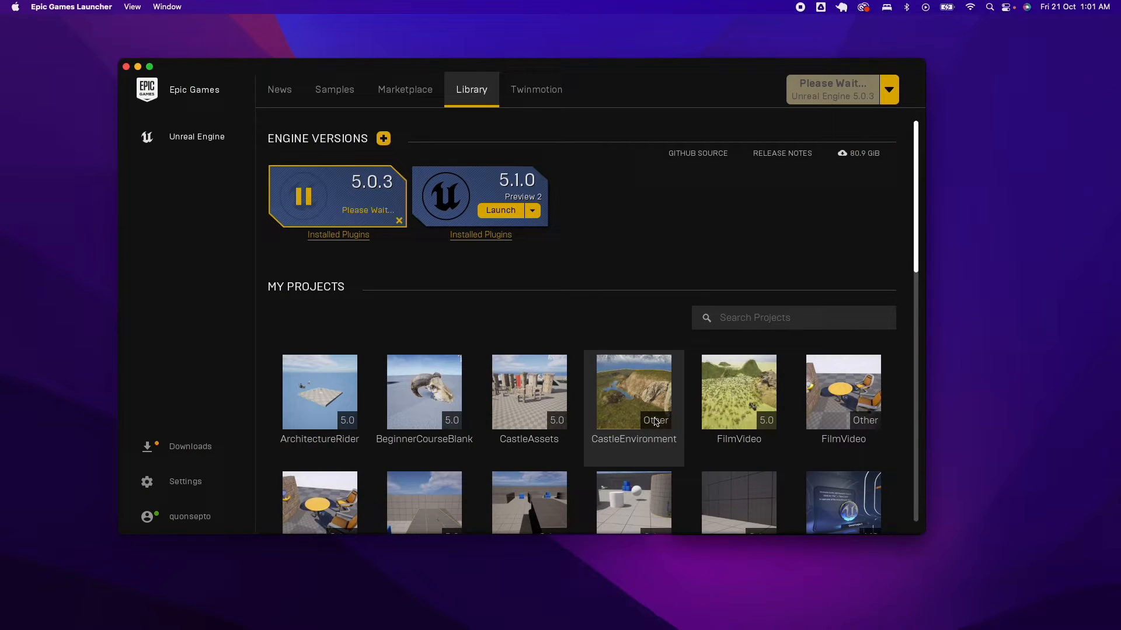
mouse_move(637, 248)
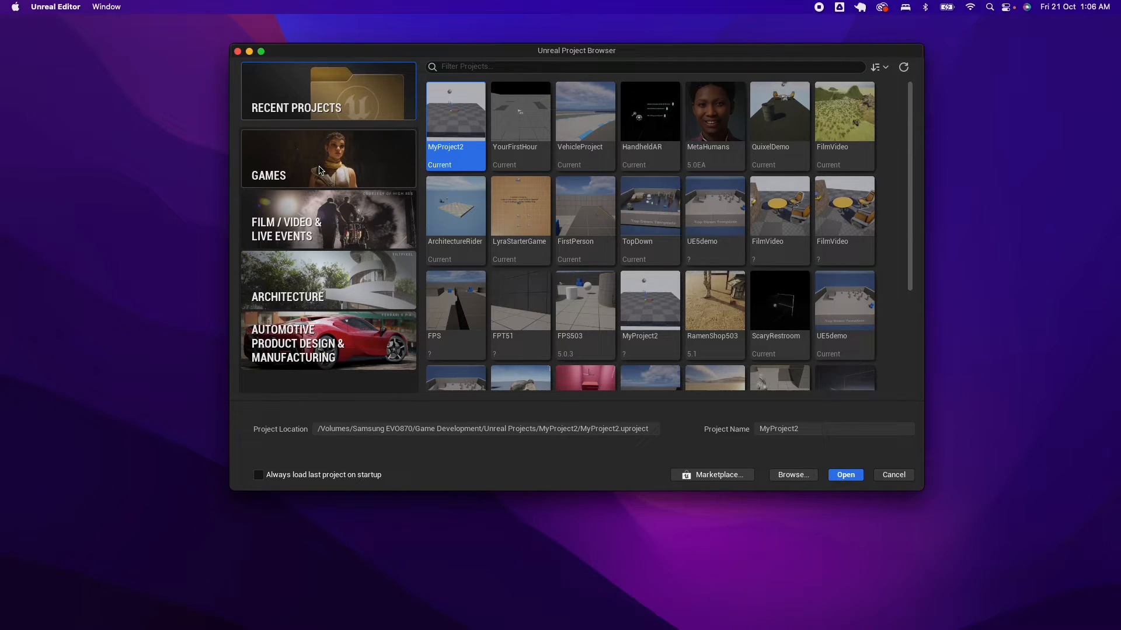
mouse_move(293, 225)
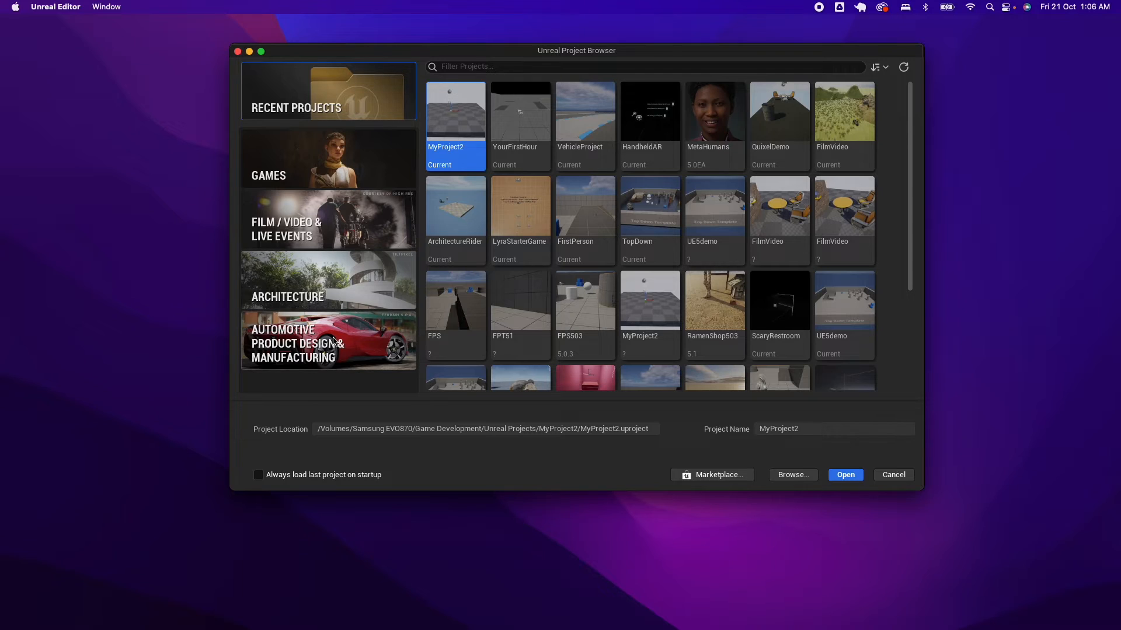
Look at the Games templates, then open the RamenShop project from Recent Projects
click(328, 159)
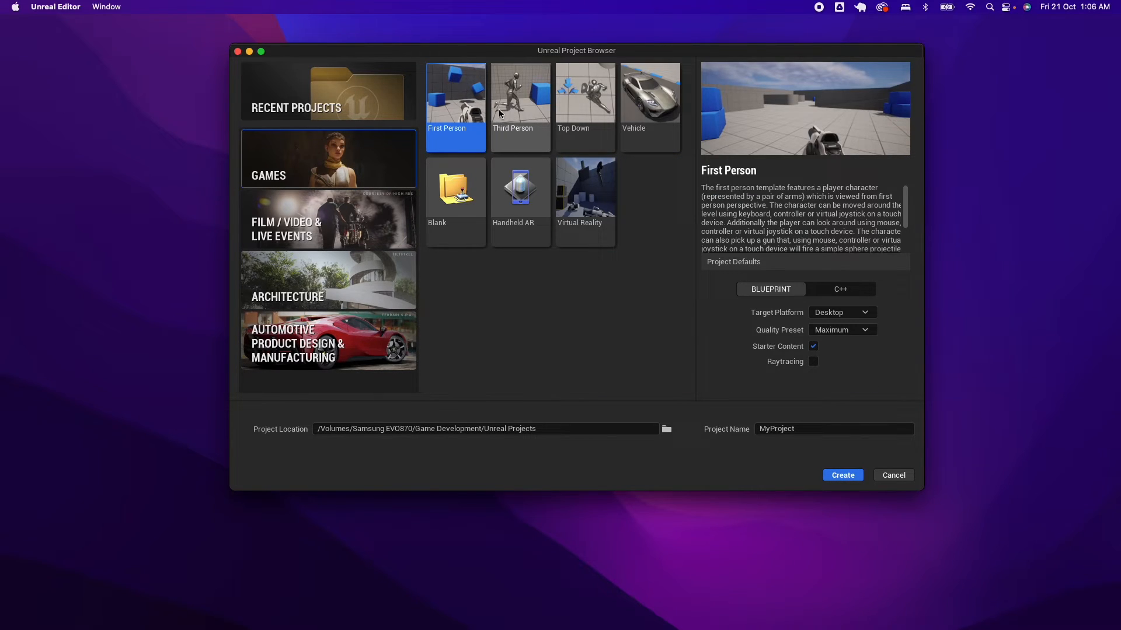
mouse_move(284, 103)
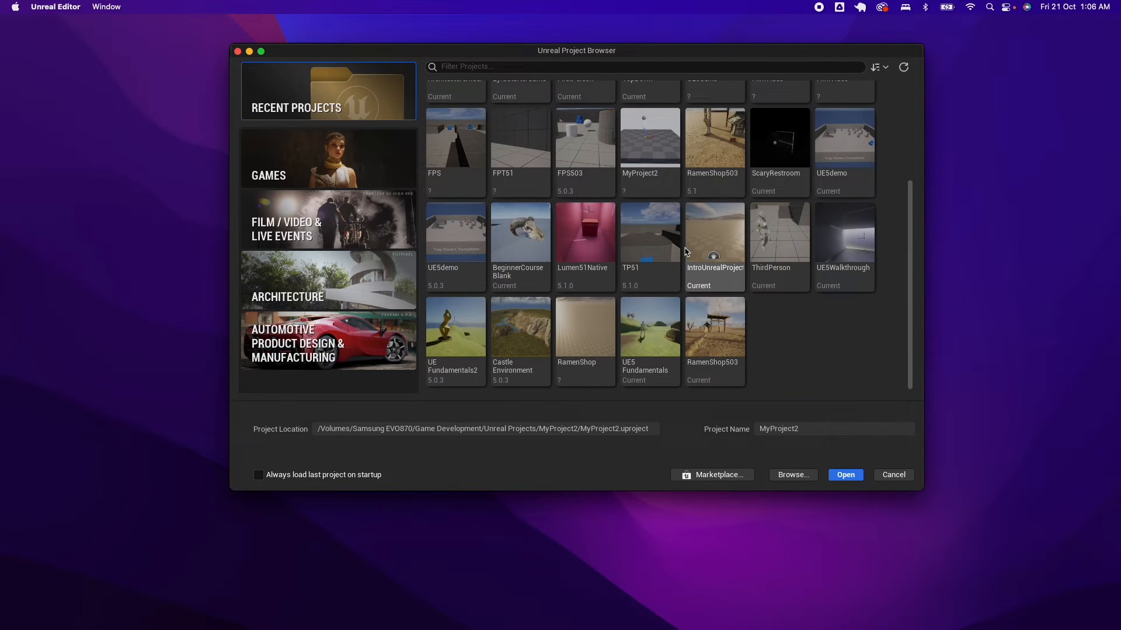
click(892, 474)
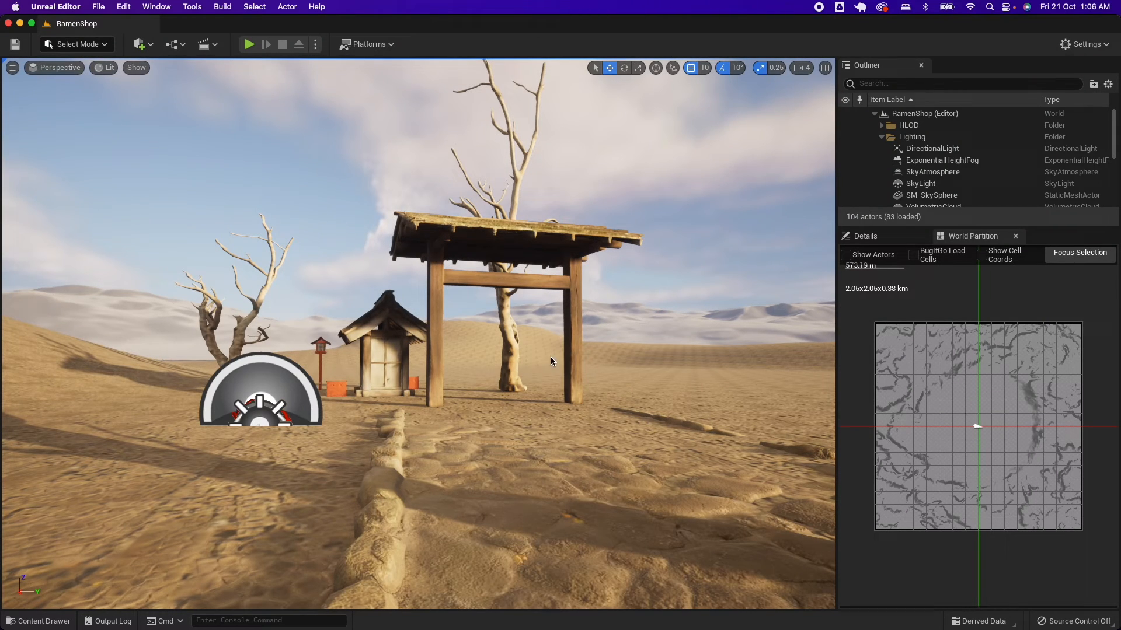
Add the Third Person pack via Add Feature or Content Pack in the Content Drawer
click(38, 620)
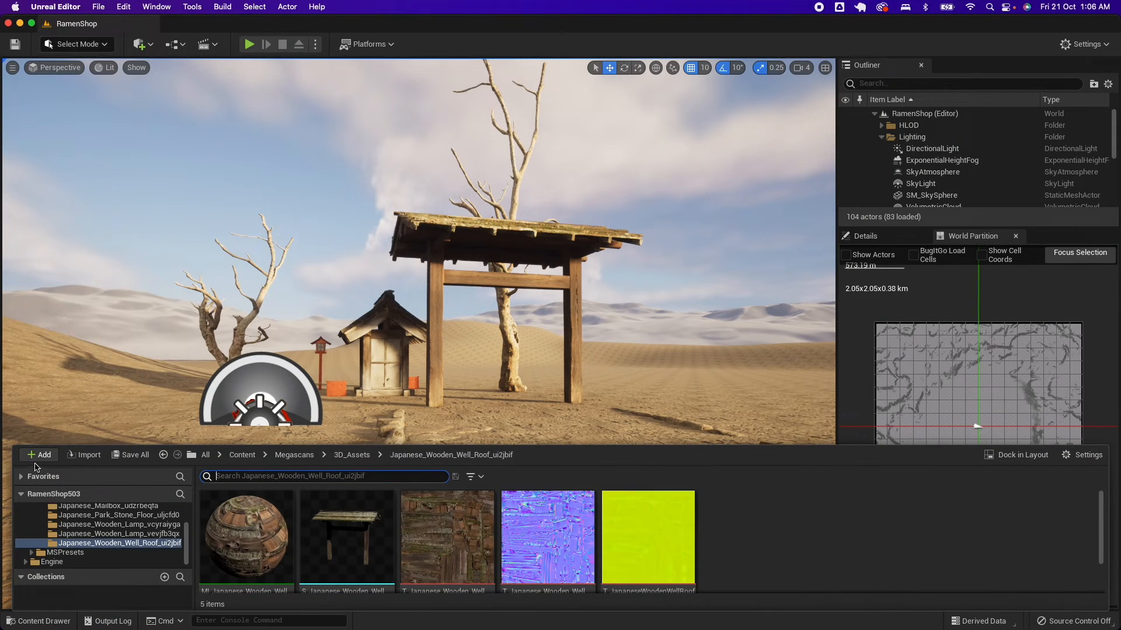
click(38, 455)
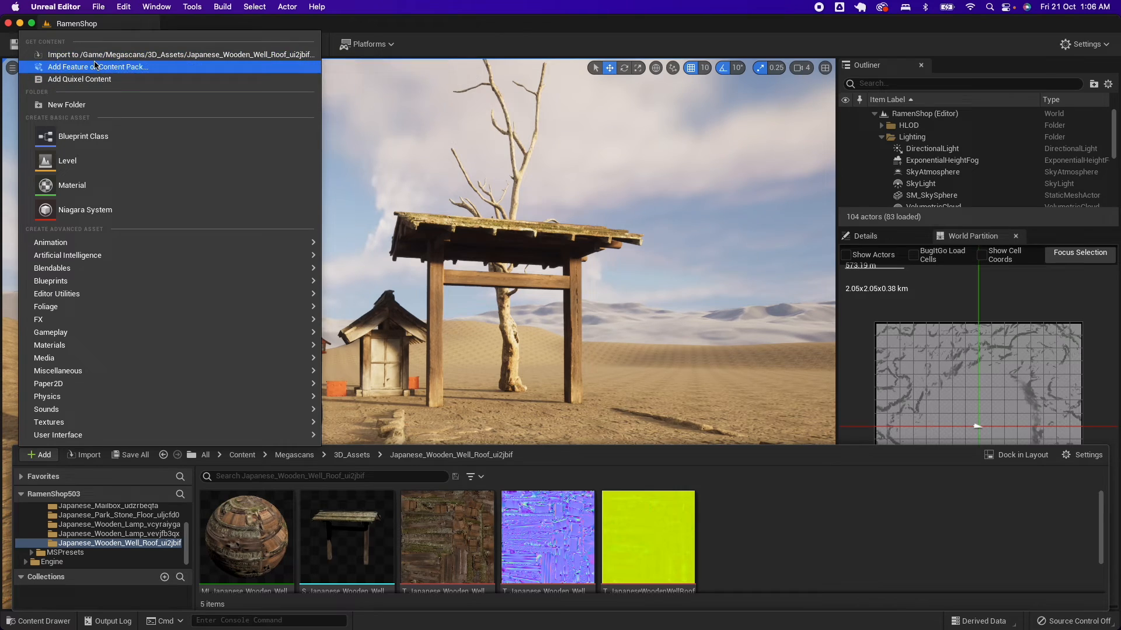
click(98, 67)
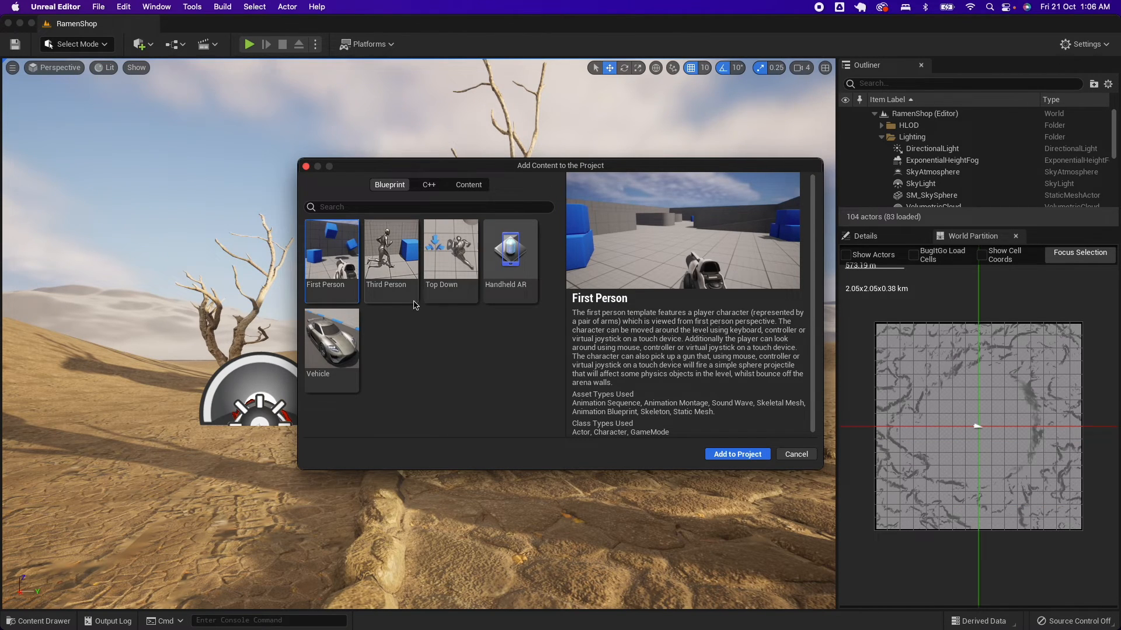
click(390, 257)
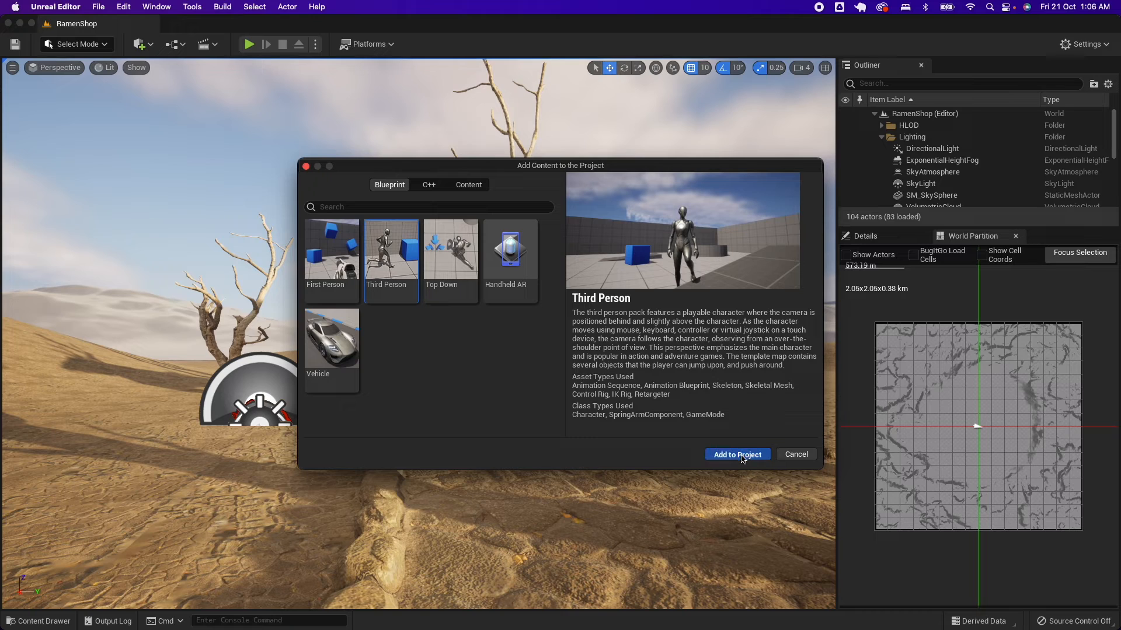
click(736, 454)
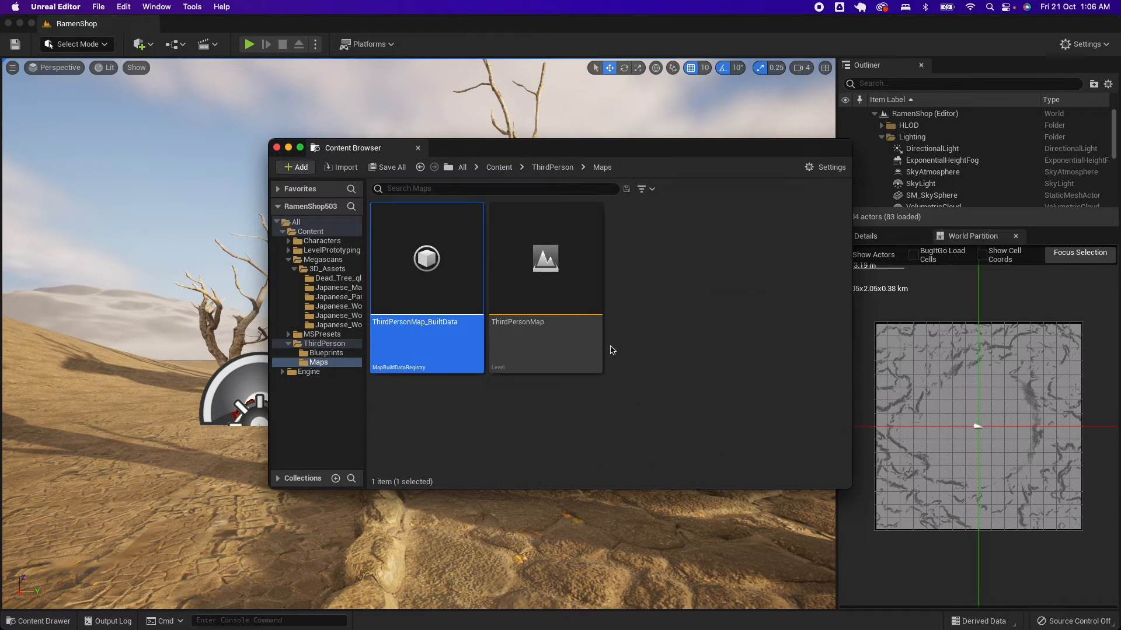
Drag SK_Mannequin from Characters > Mannequin_UE4 into the viewport beneath the wooden gate
click(333, 250)
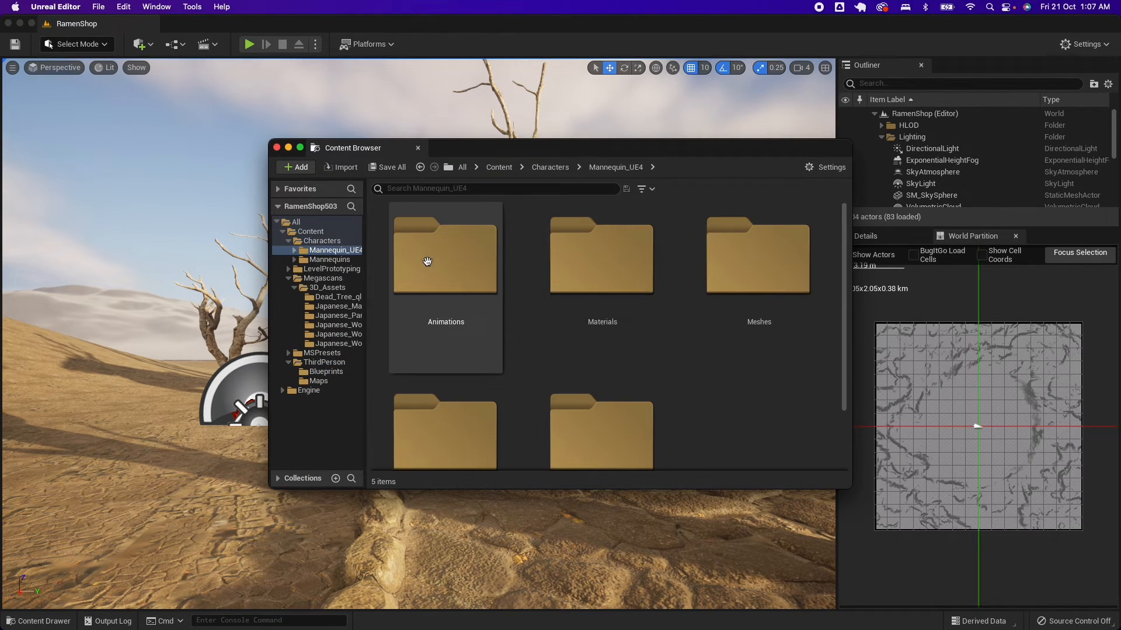
mouse_move(452, 276)
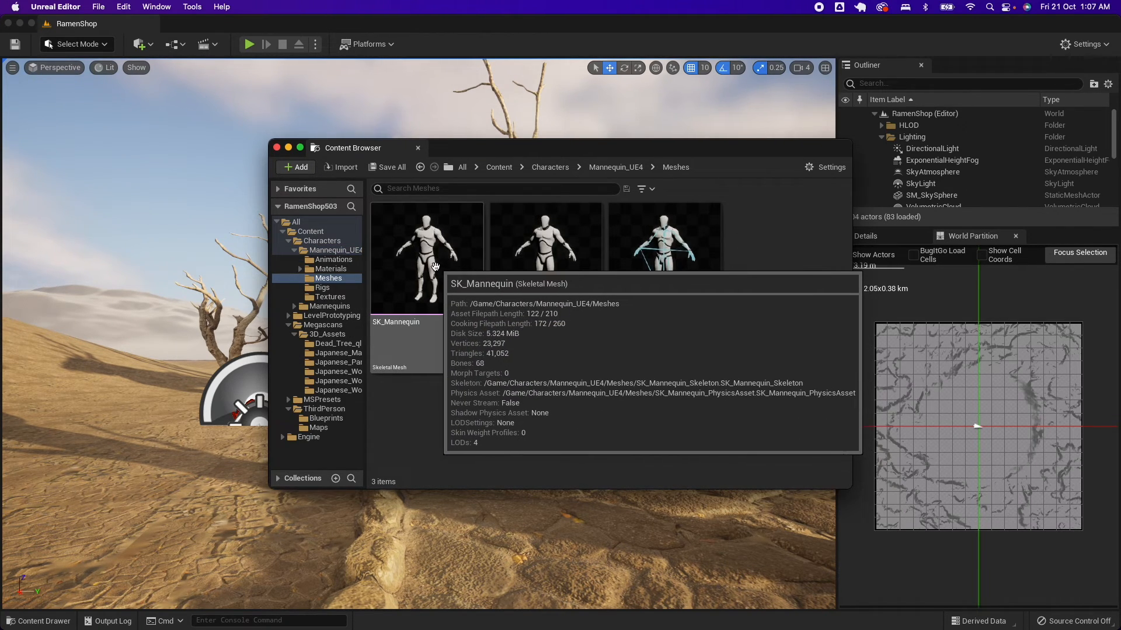
click(417, 148)
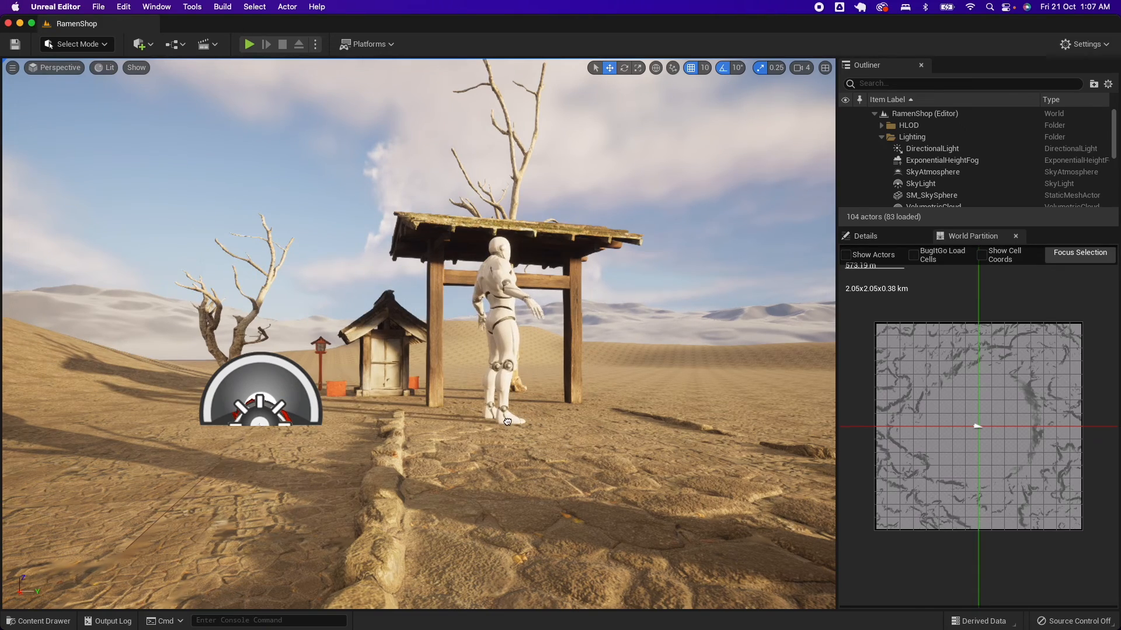